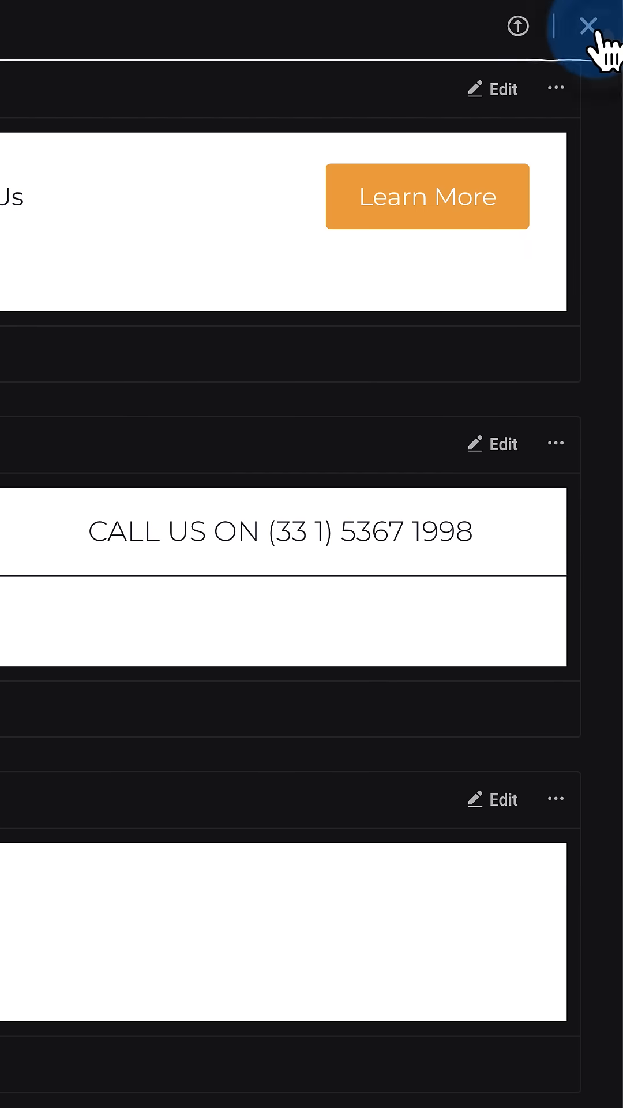
- Leave Elementor and review Reading Settings: static homepage Home, posts page Blog
click(585, 23)
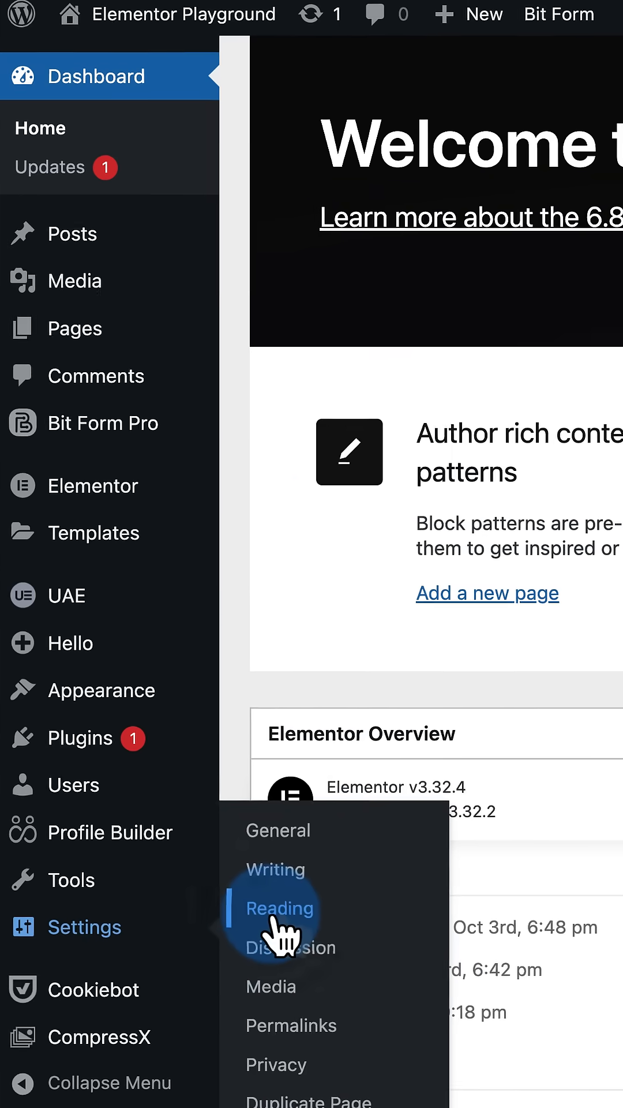
click(280, 907)
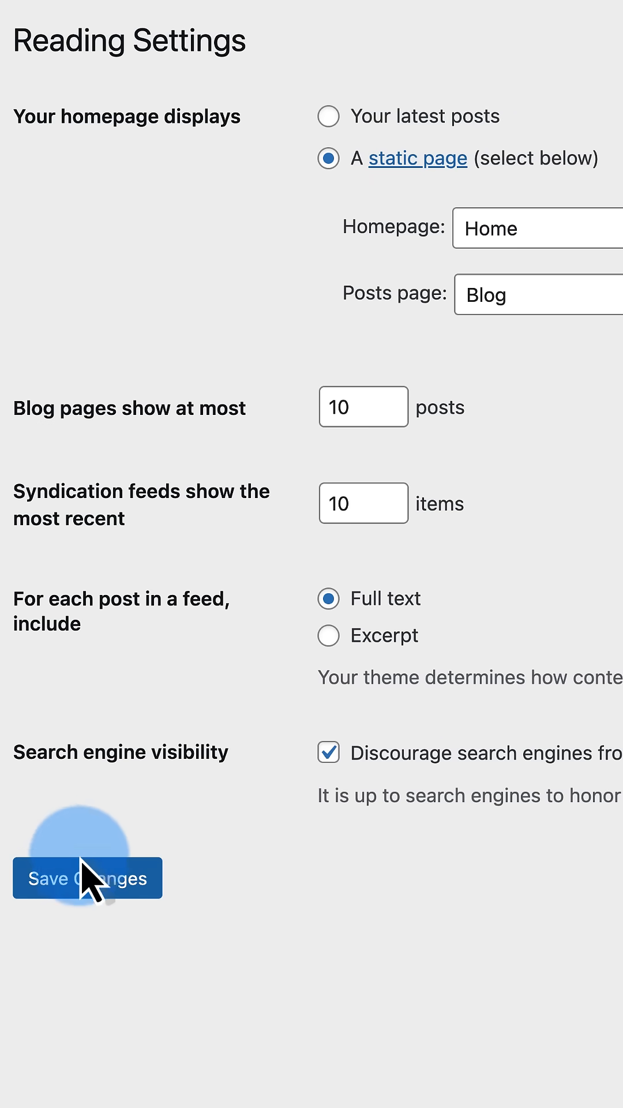
scroll(down, 3)
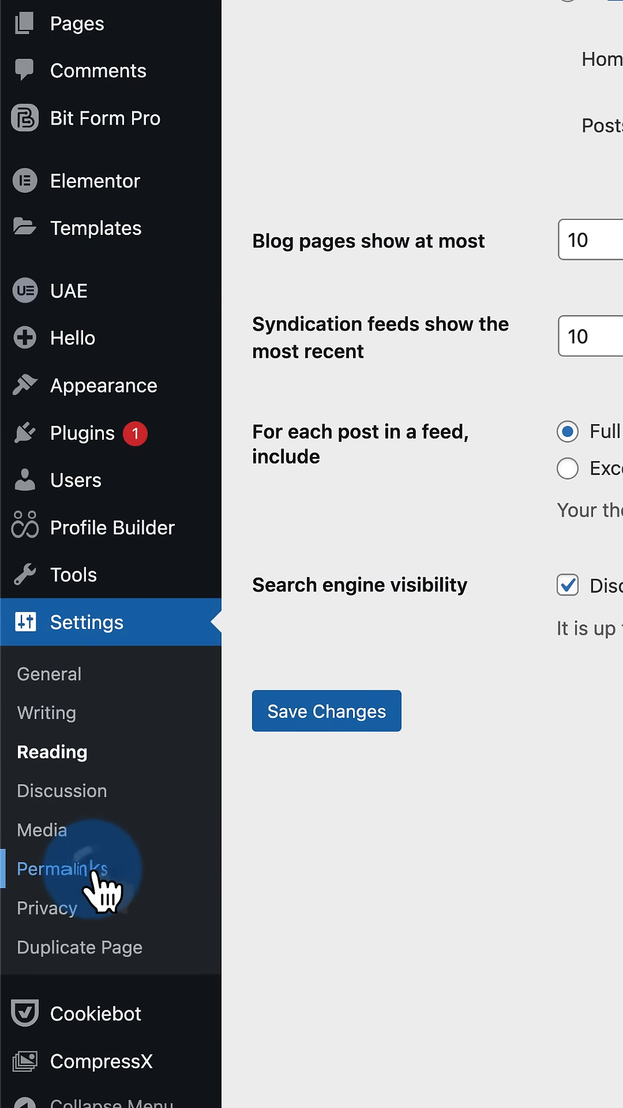
- Re-save the Permalink Settings with the Post name structure kept selected
click(62, 868)
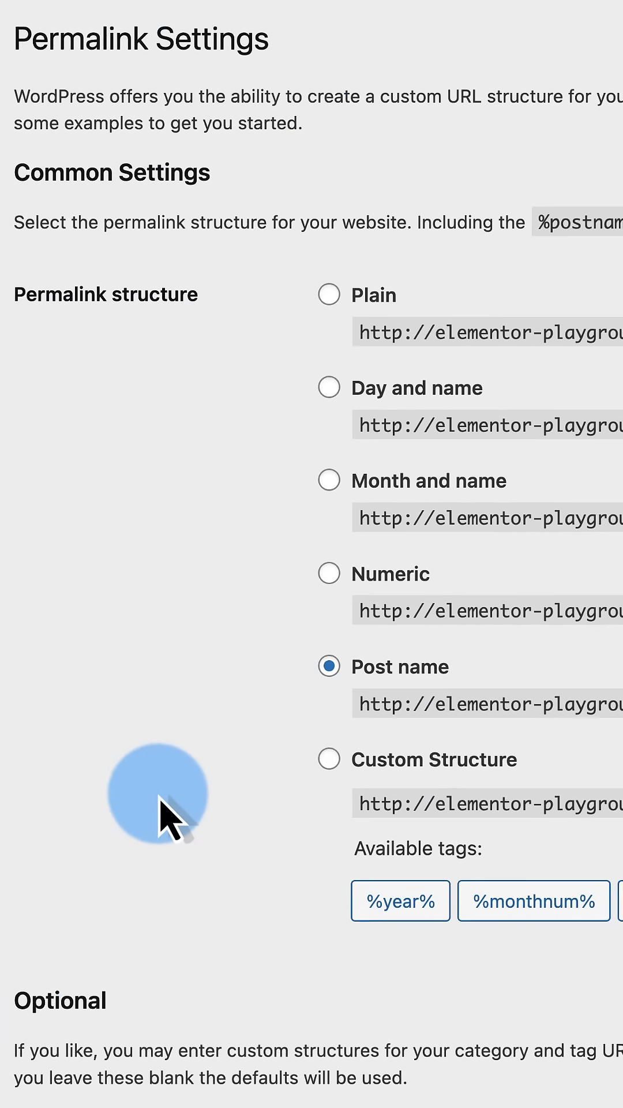
scroll(down, 3)
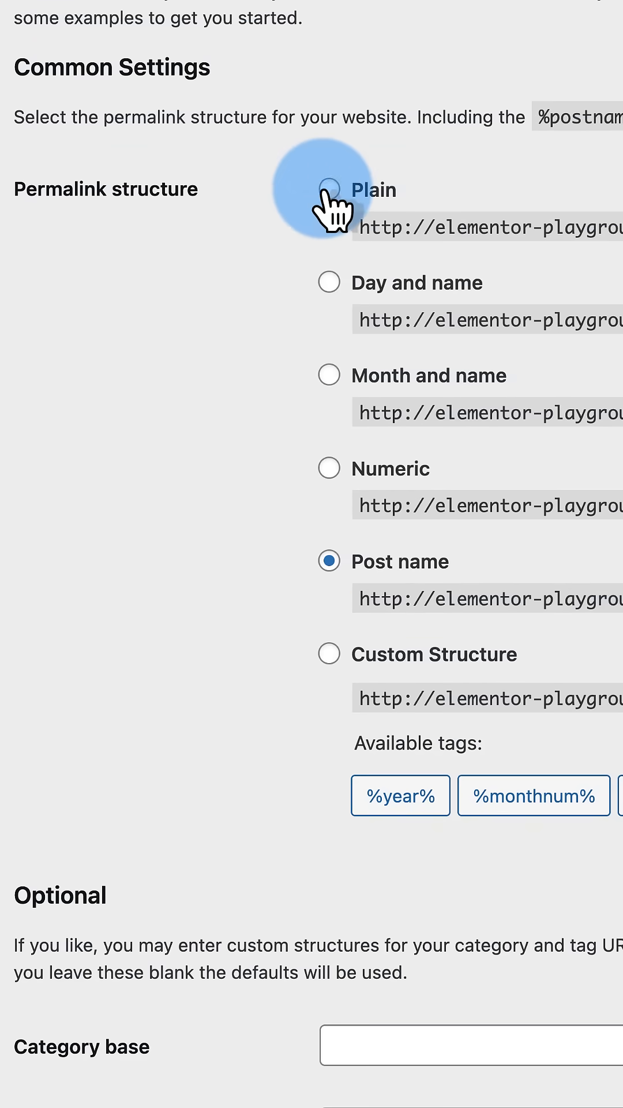
scroll(down, 3)
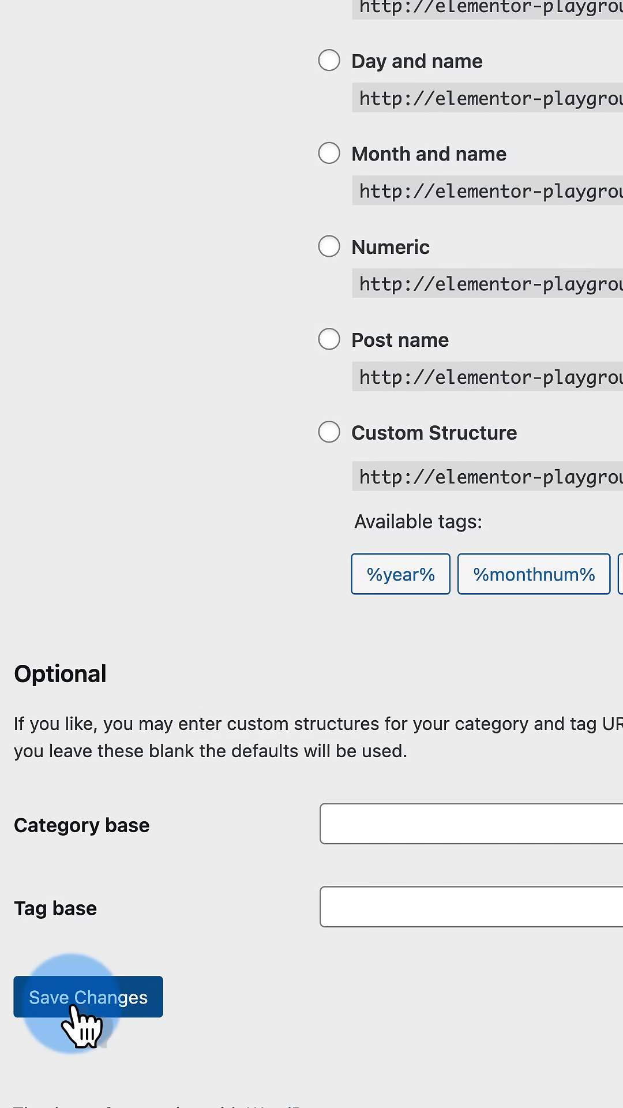
mouse_move(424, 477)
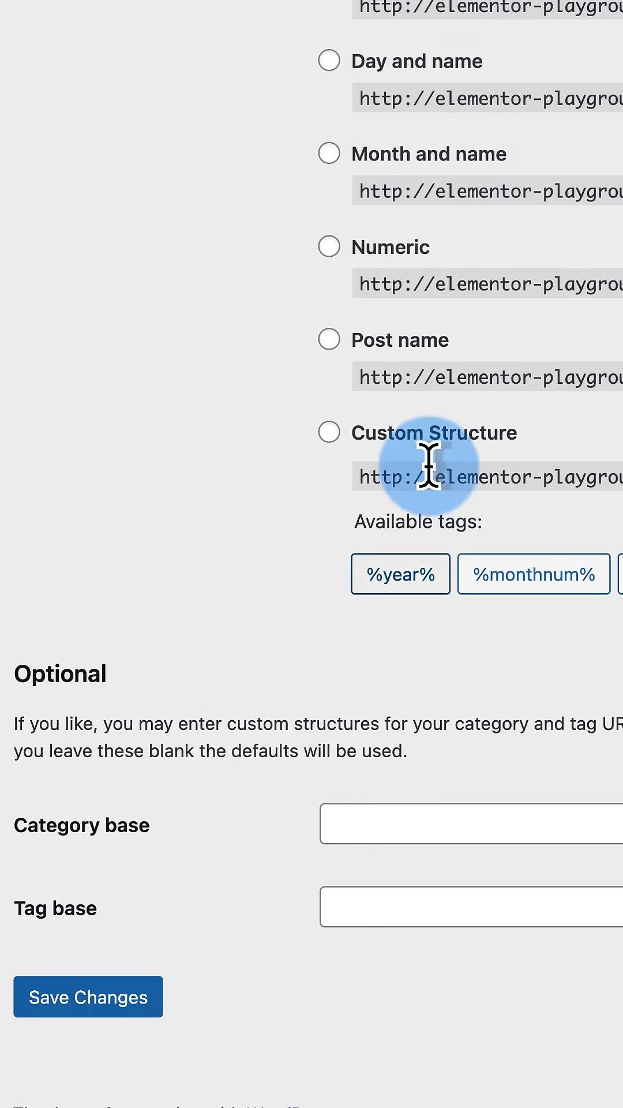
click(328, 340)
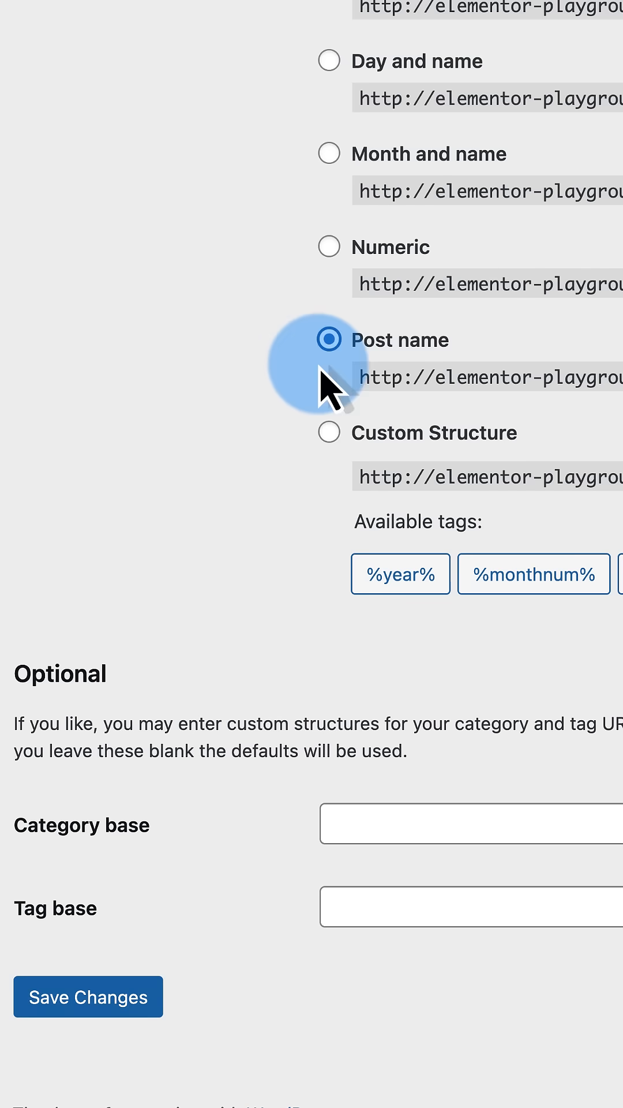
mouse_move(67, 997)
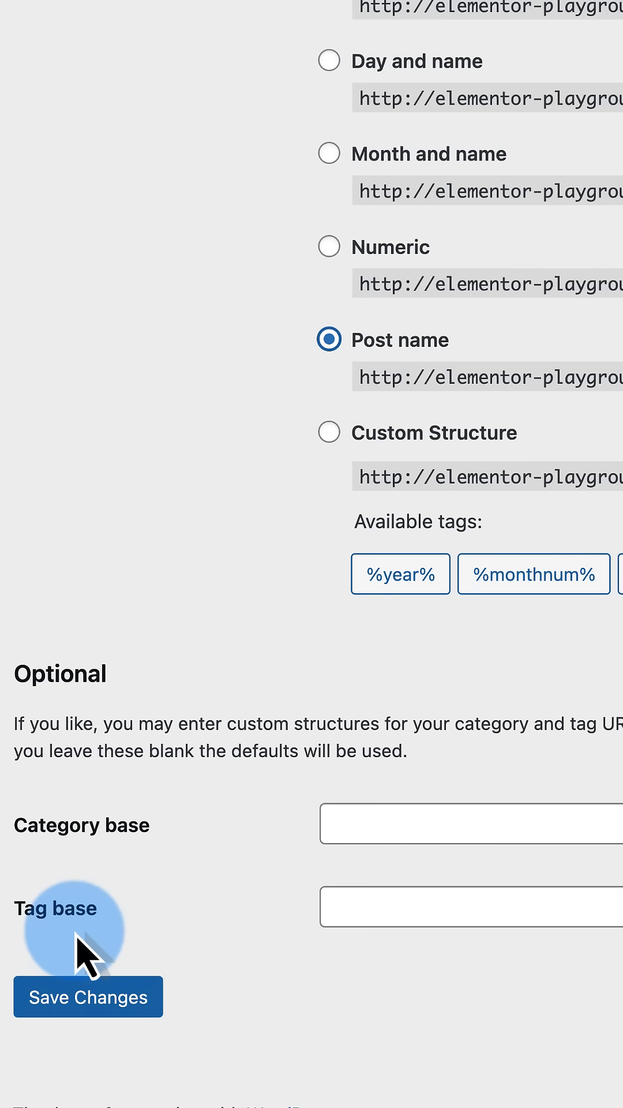
mouse_move(237, 859)
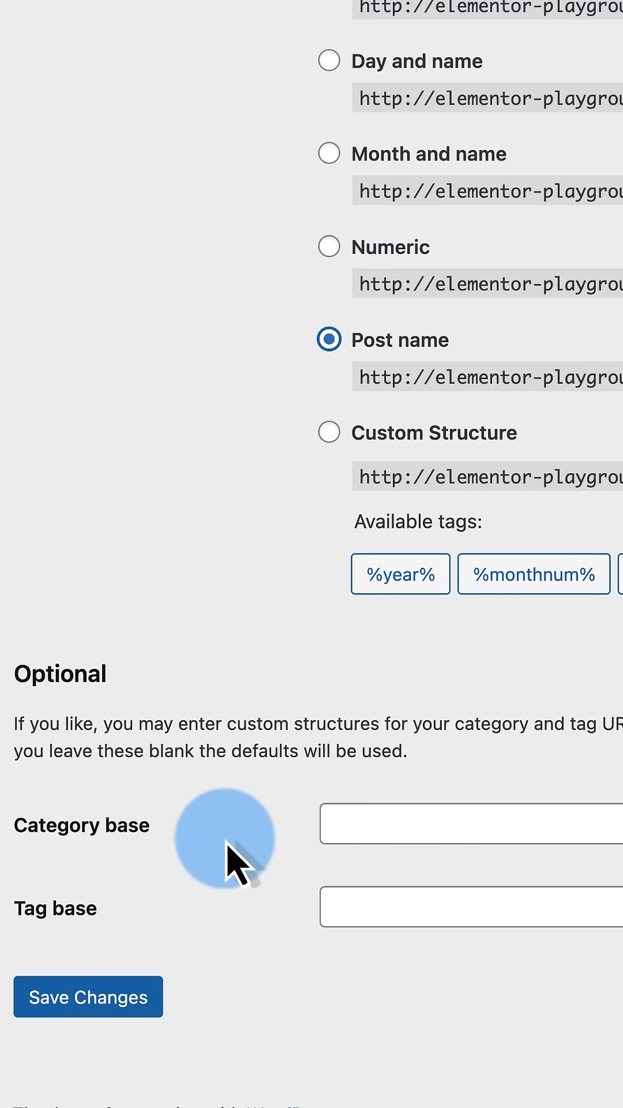
mouse_move(179, 852)
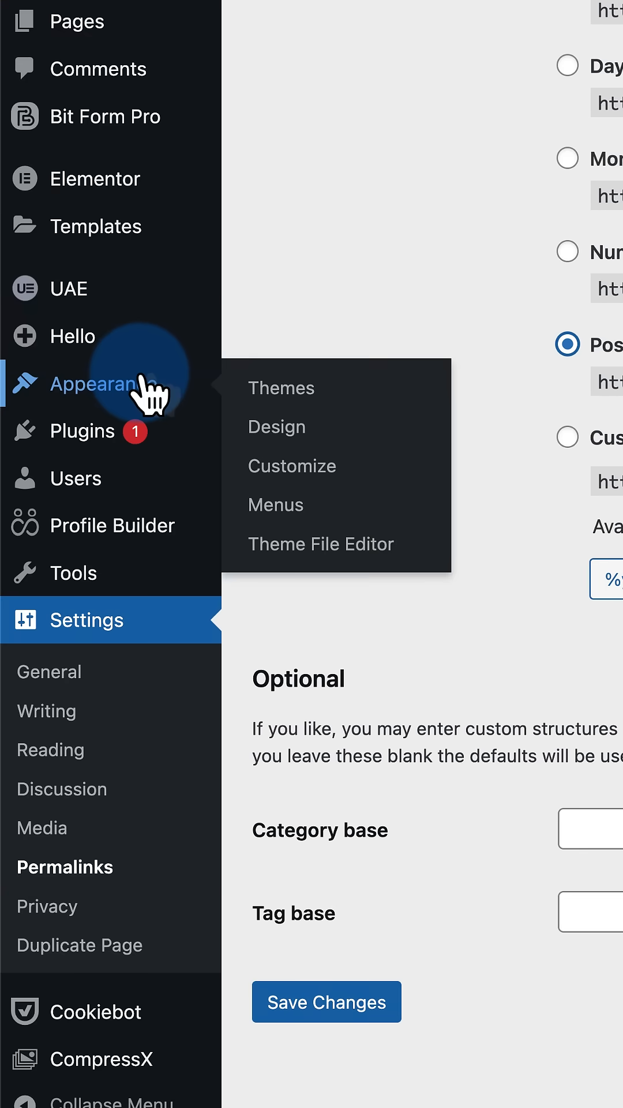
click(281, 388)
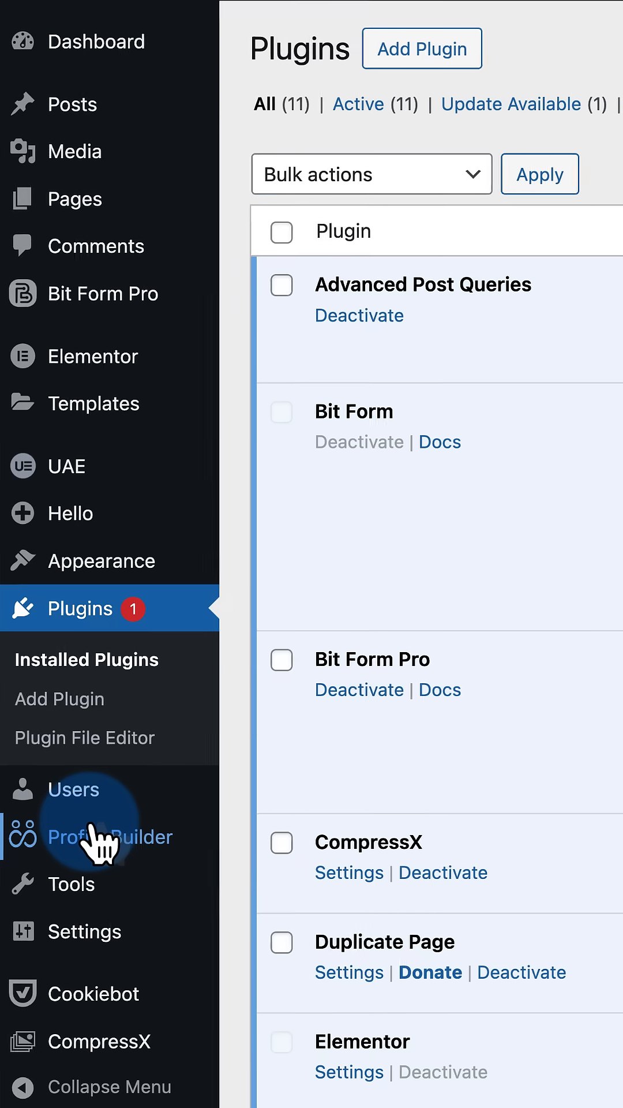
- Deactivate Ultimate Addons for Elementor Lite, leaving 10 active plugins and 1 inactive
scroll(down, 3)
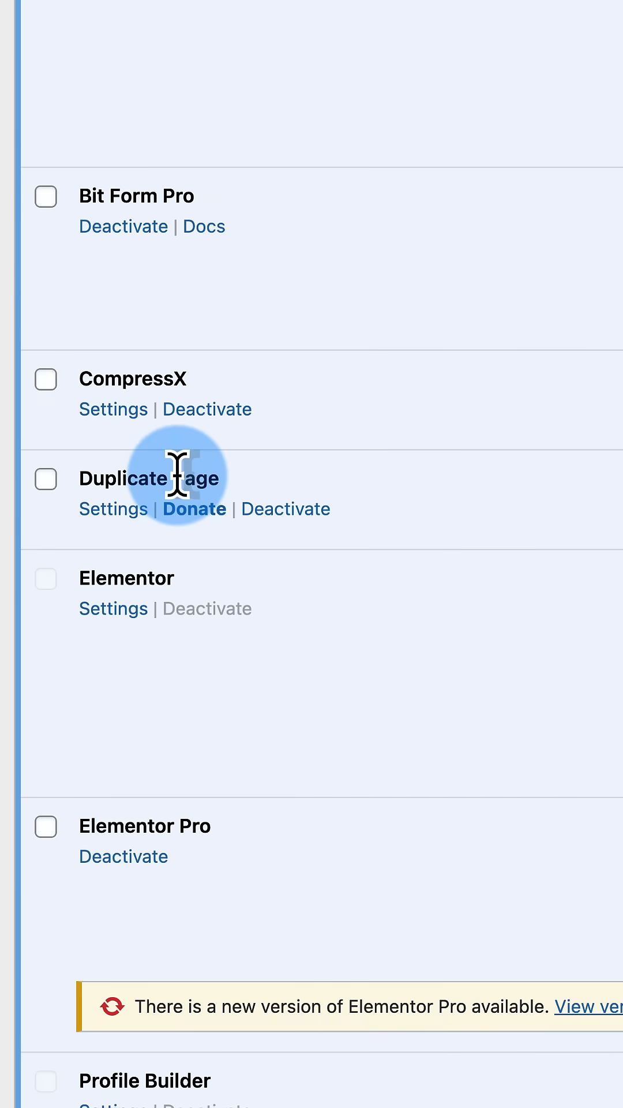
scroll(down, 3)
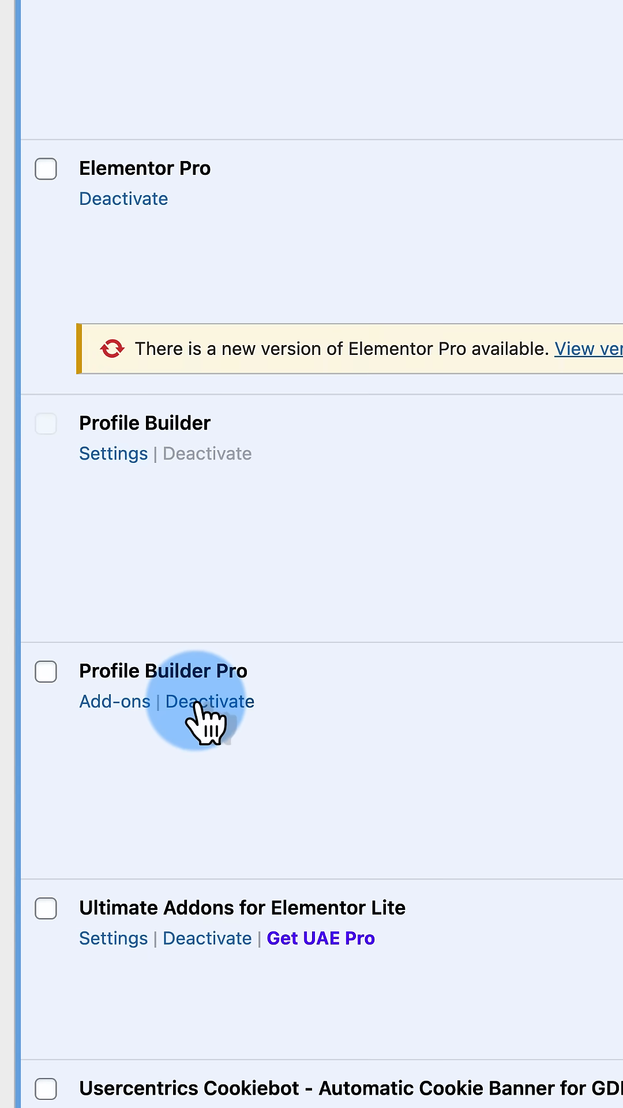
scroll(down, 3)
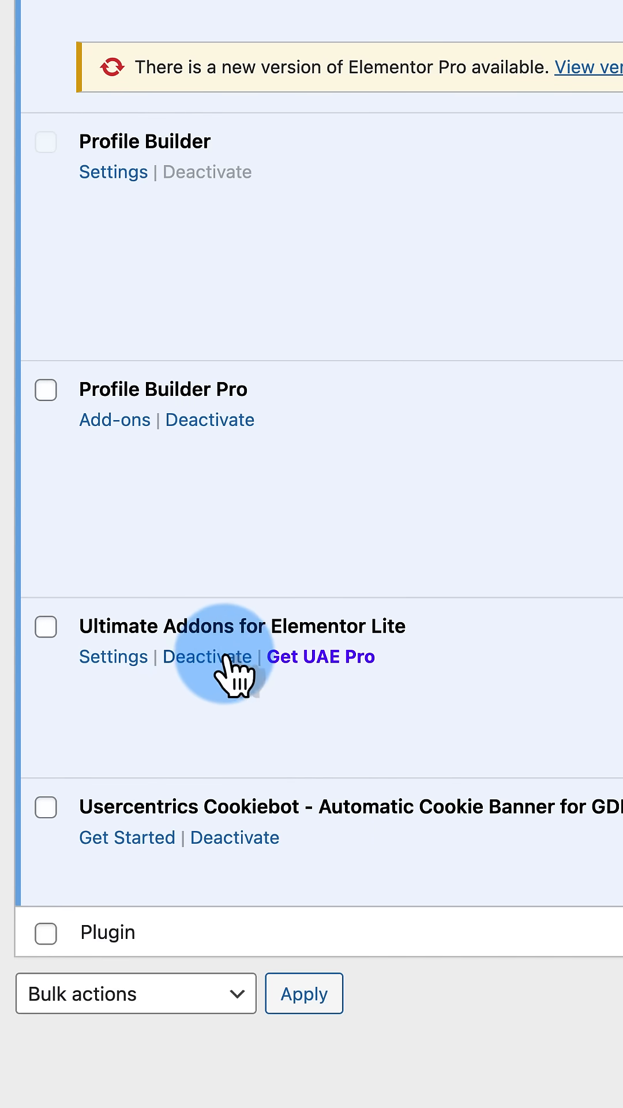
click(207, 657)
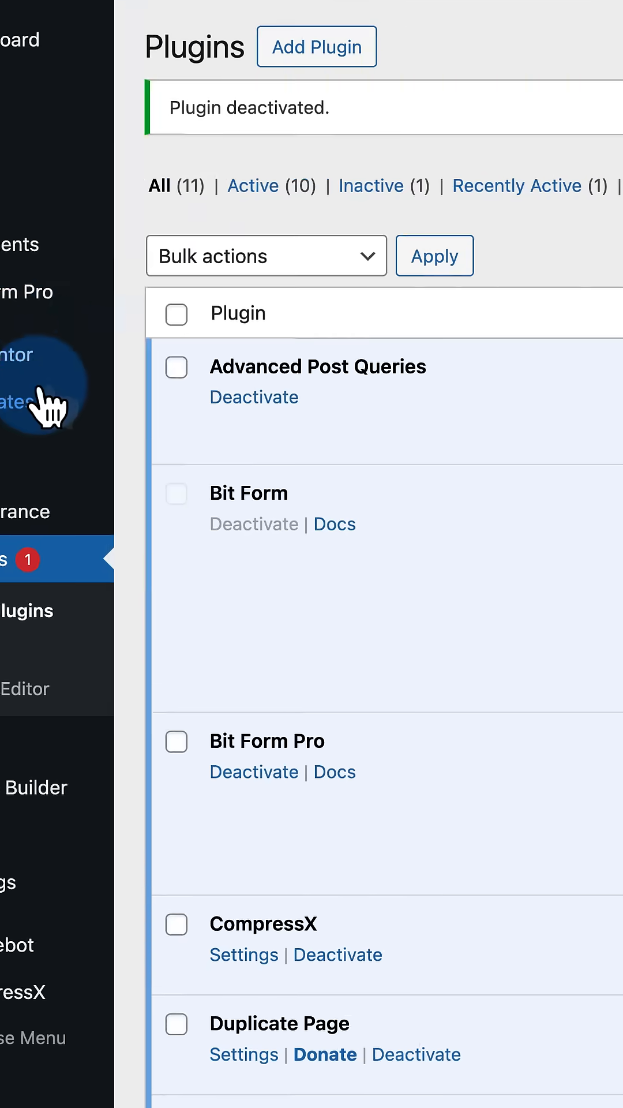